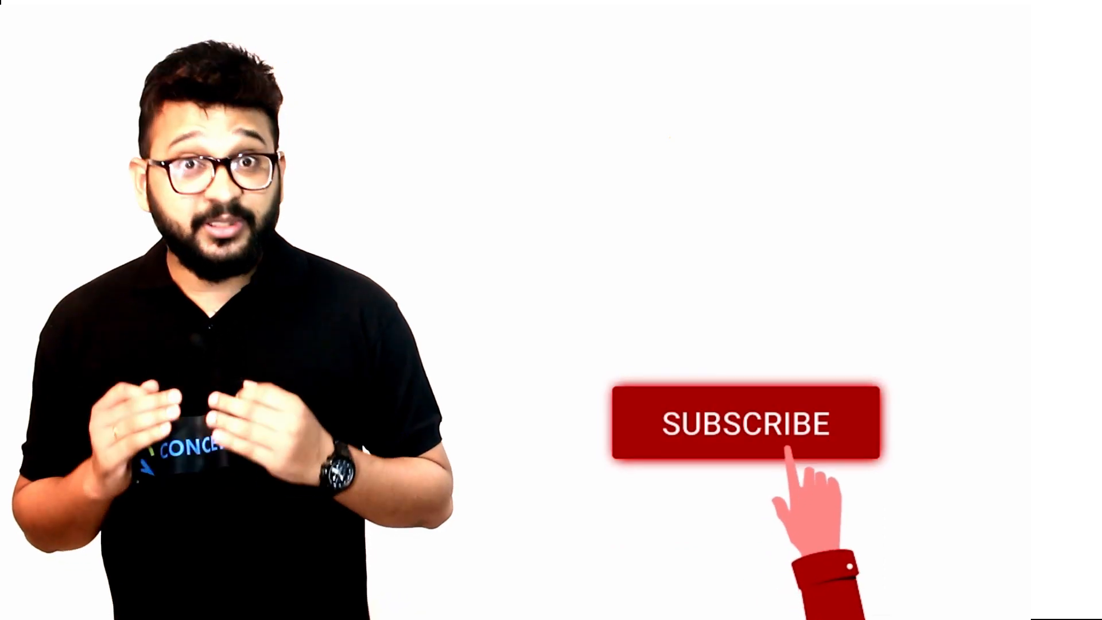
pyautogui.click(745, 423)
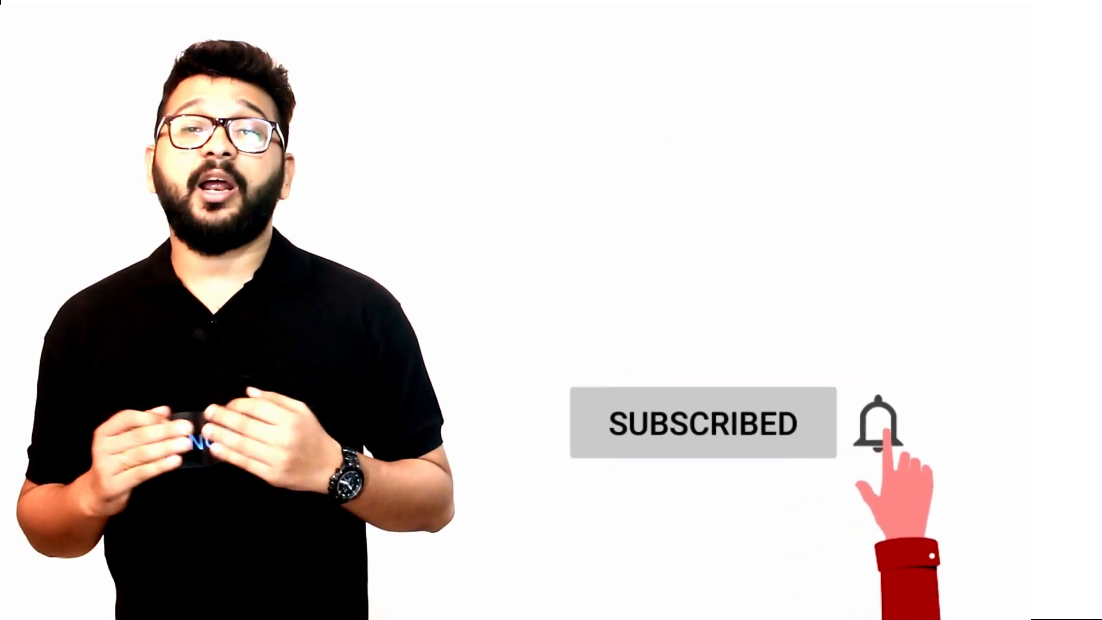